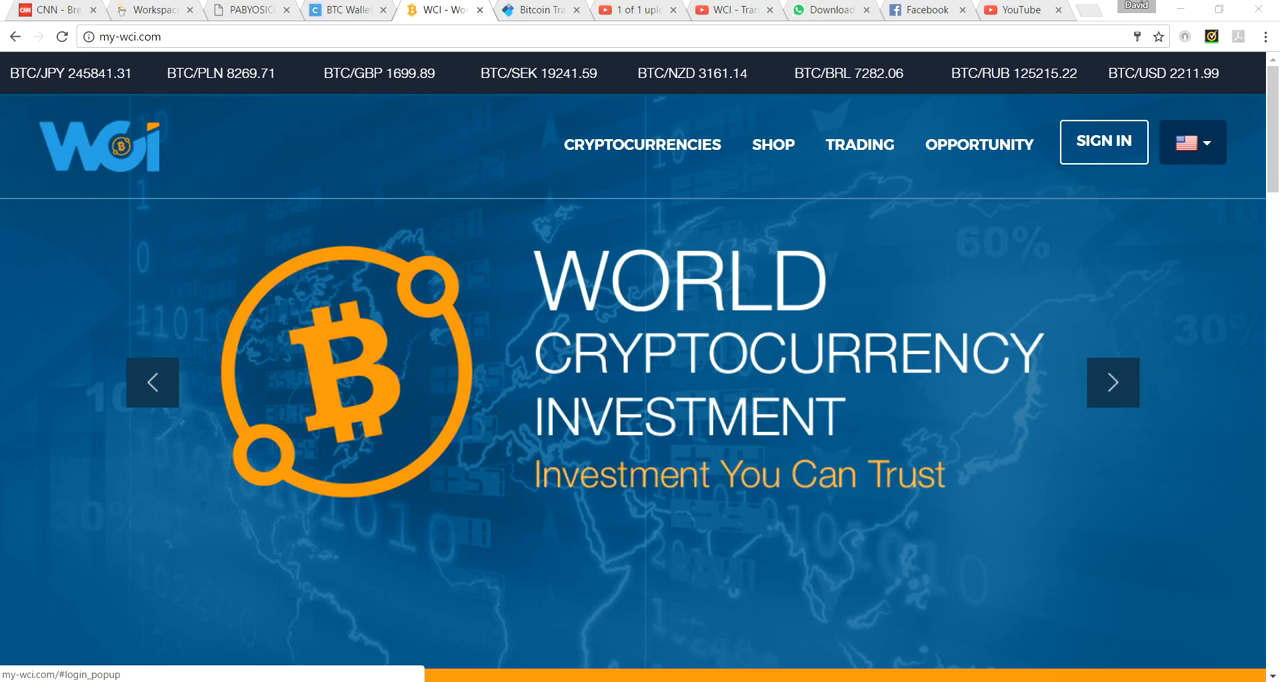
# Sign in to the WCI back office account with its username and password.
pyautogui.click(1103, 141)
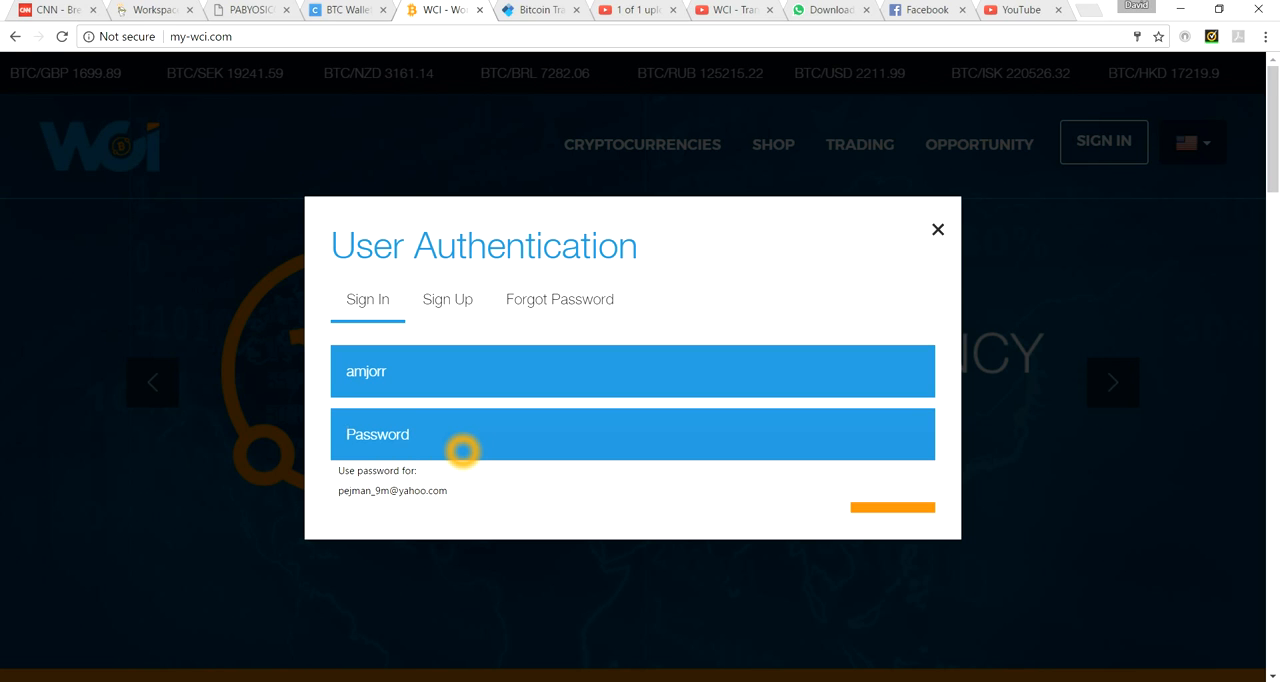
pyautogui.write('•••••')
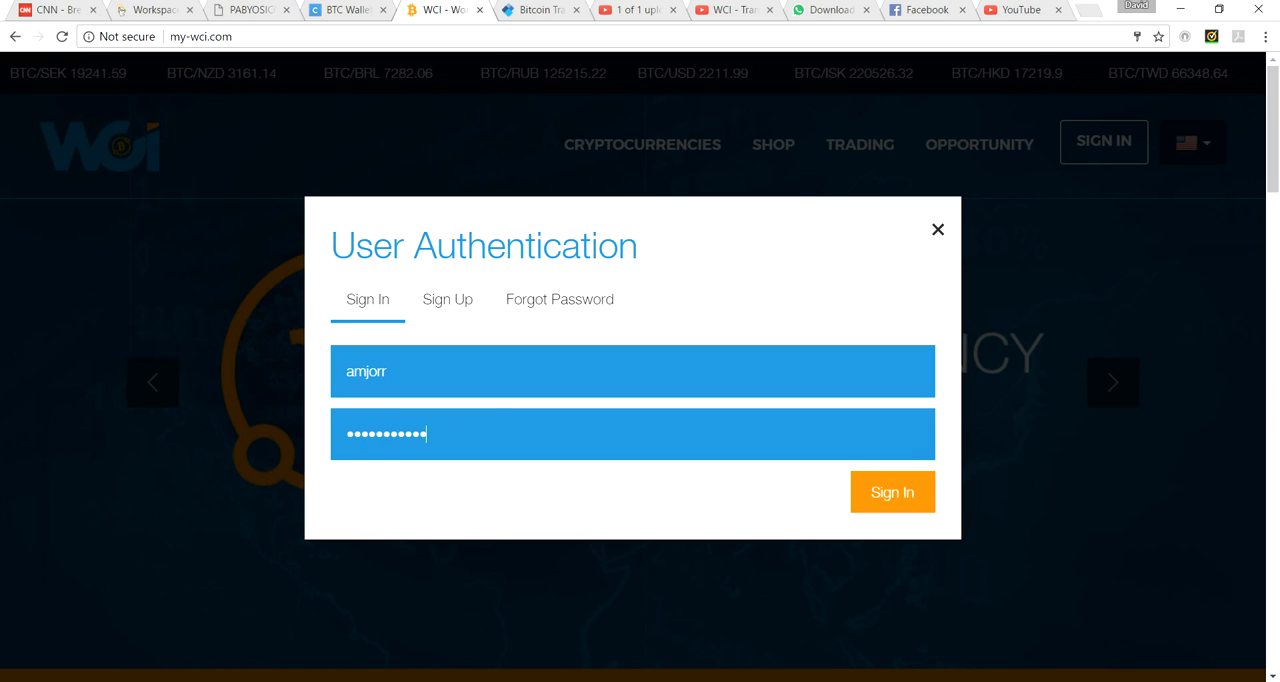
pyautogui.click(891, 491)
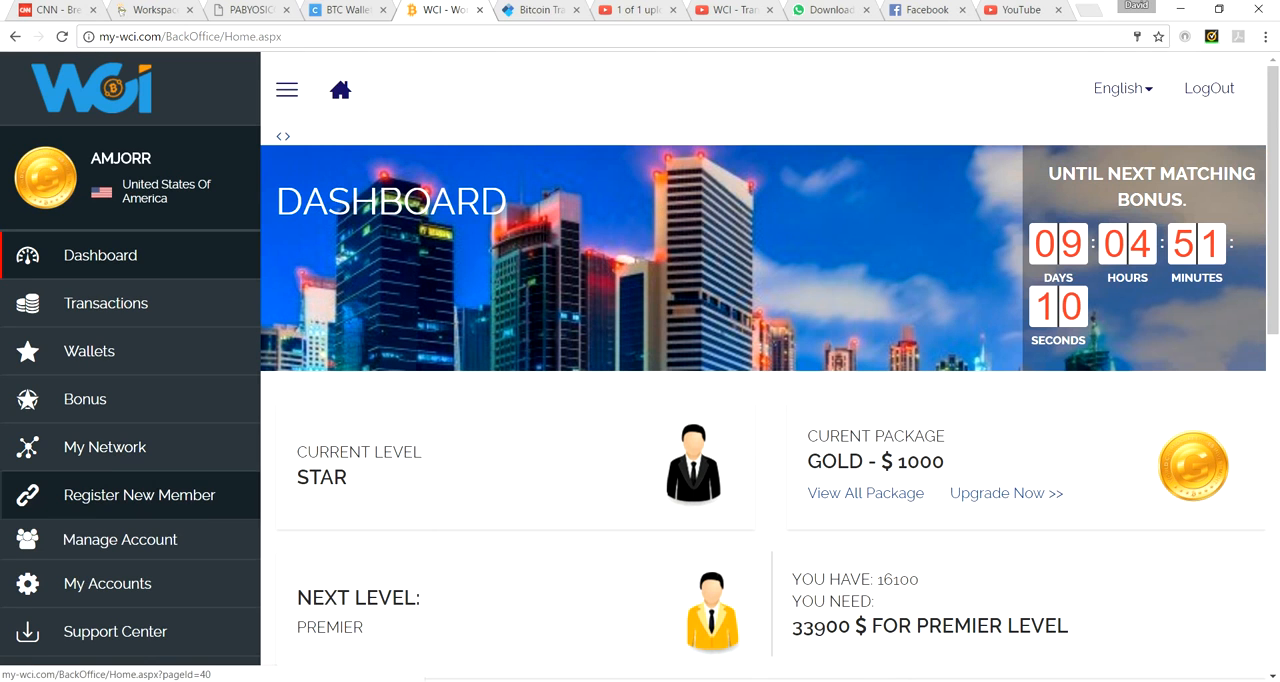
# Go to My Accounts > Bitcoin Wallet, showing the add-wallet form and wallet list.
pyautogui.click(107, 583)
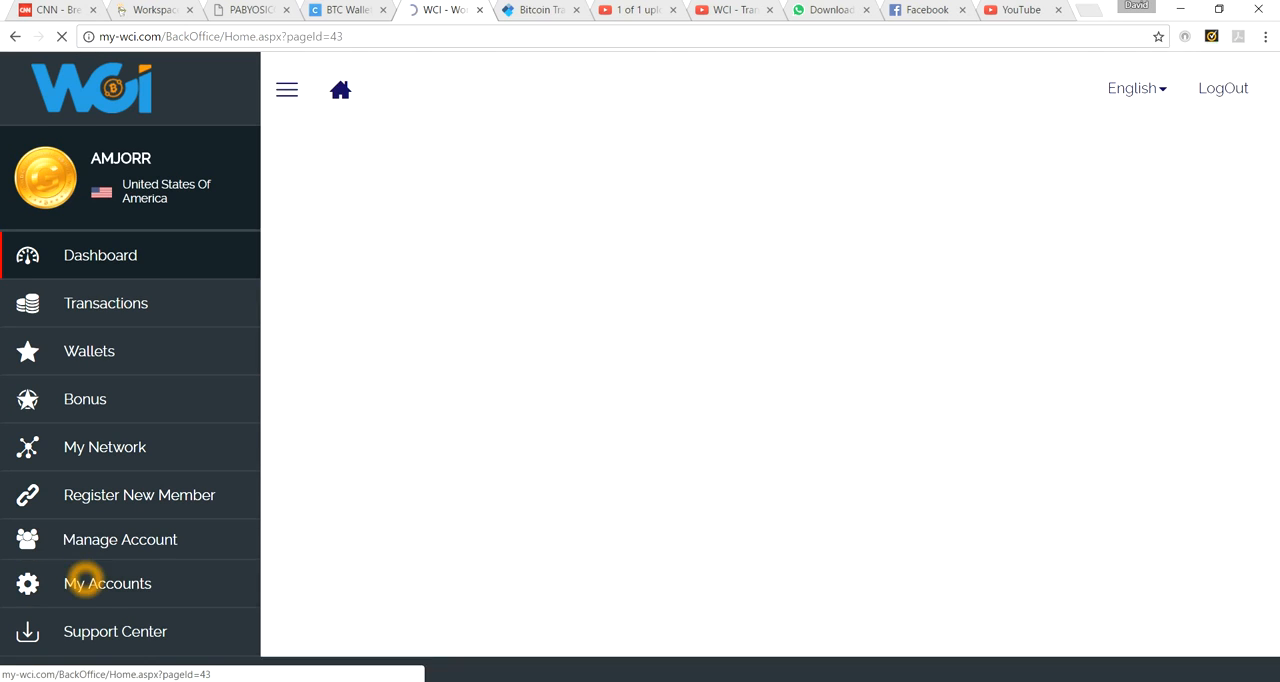
pyautogui.click(107, 583)
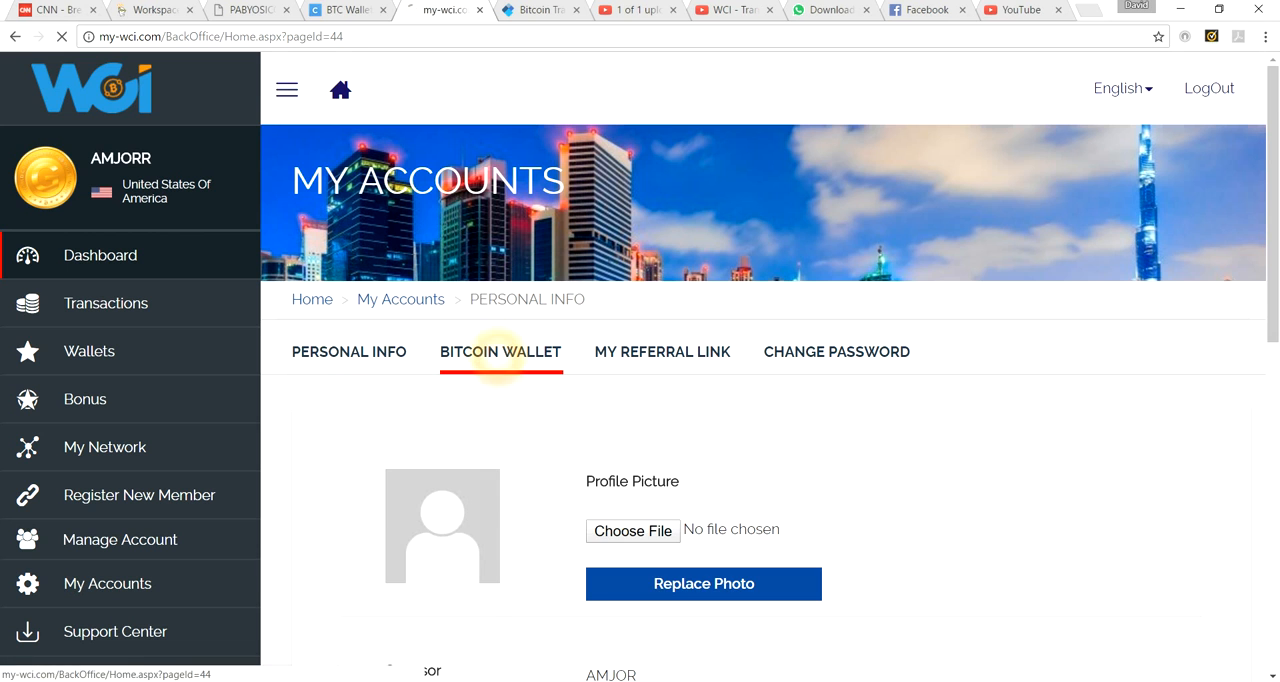
pyautogui.click(500, 352)
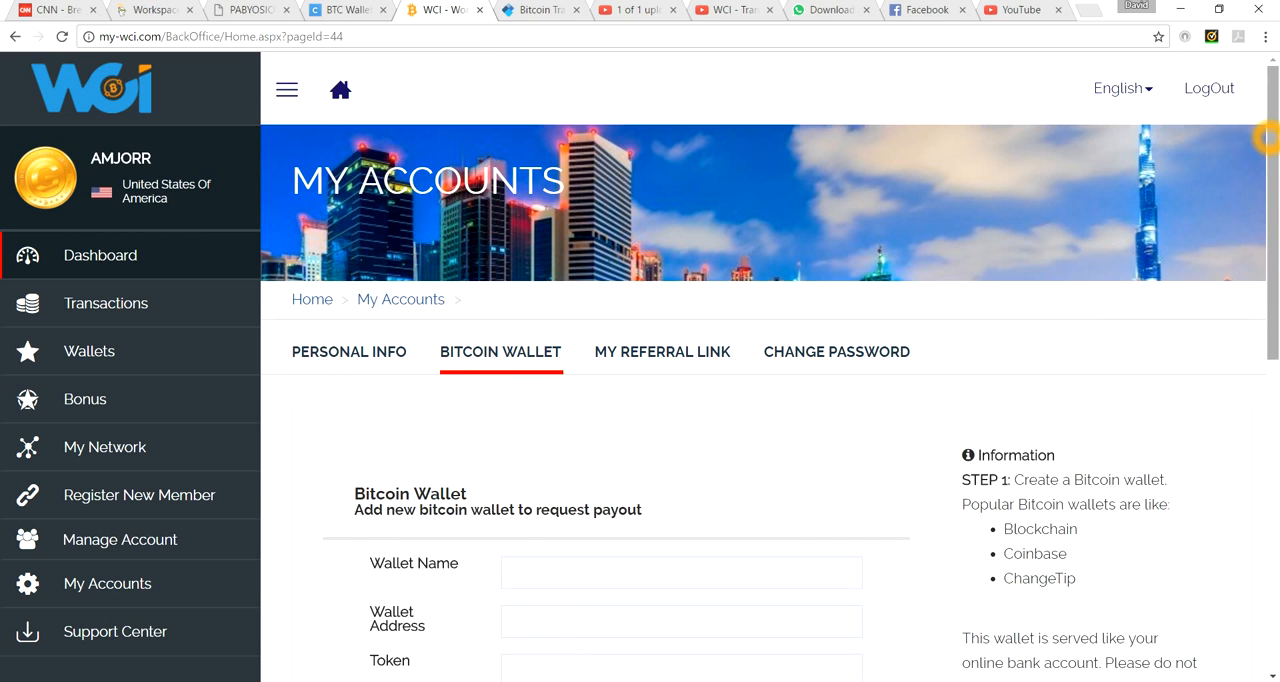
pyautogui.scroll(-3)
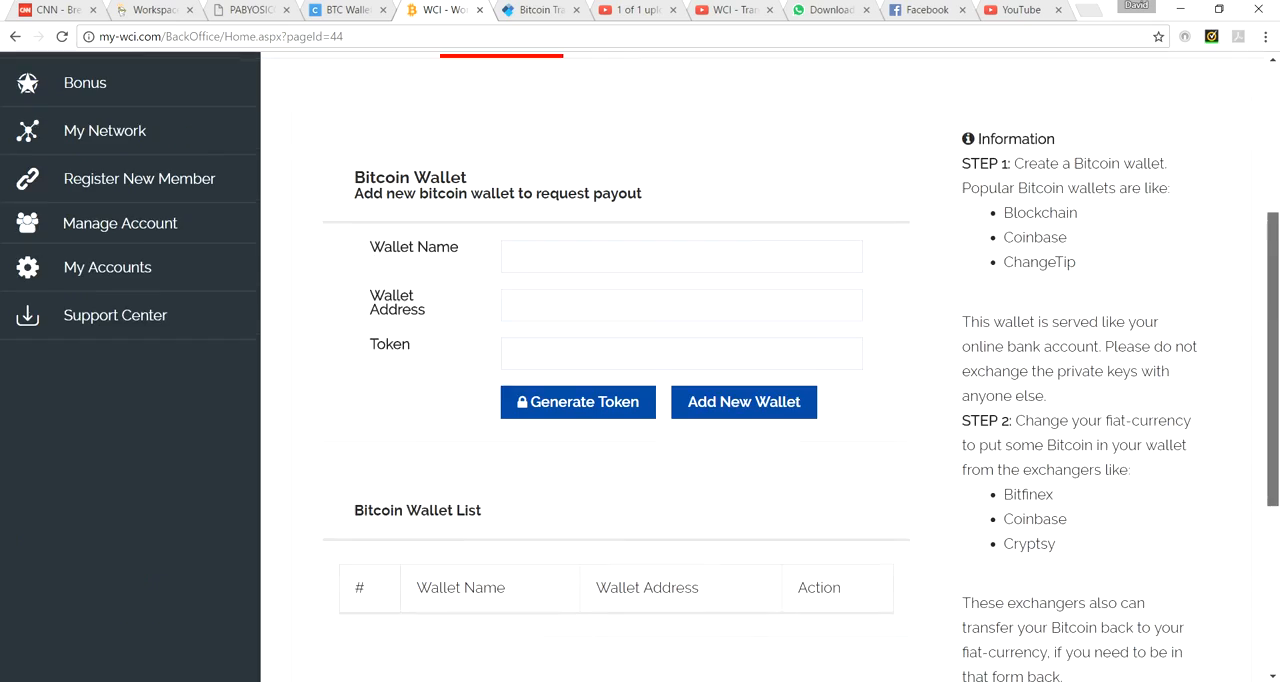
pyautogui.scroll(3)
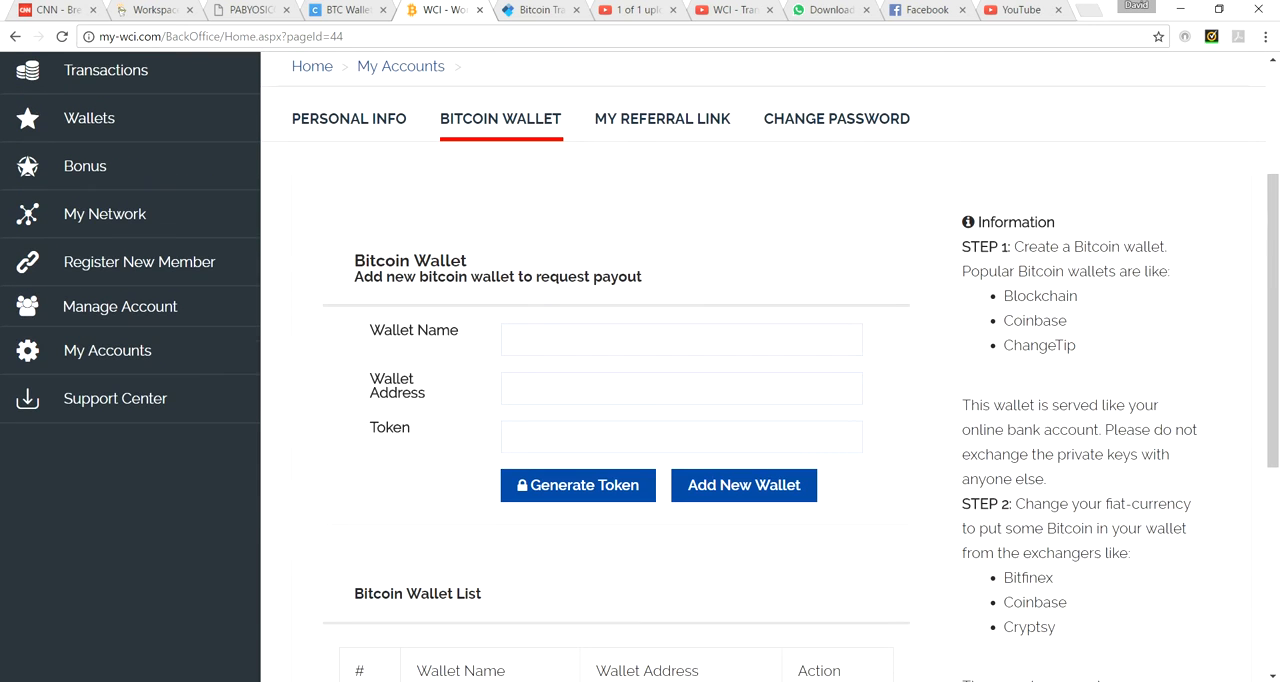
# Enter Coinbase as the new wallet's name in the add-wallet form.
pyautogui.click(681, 339)
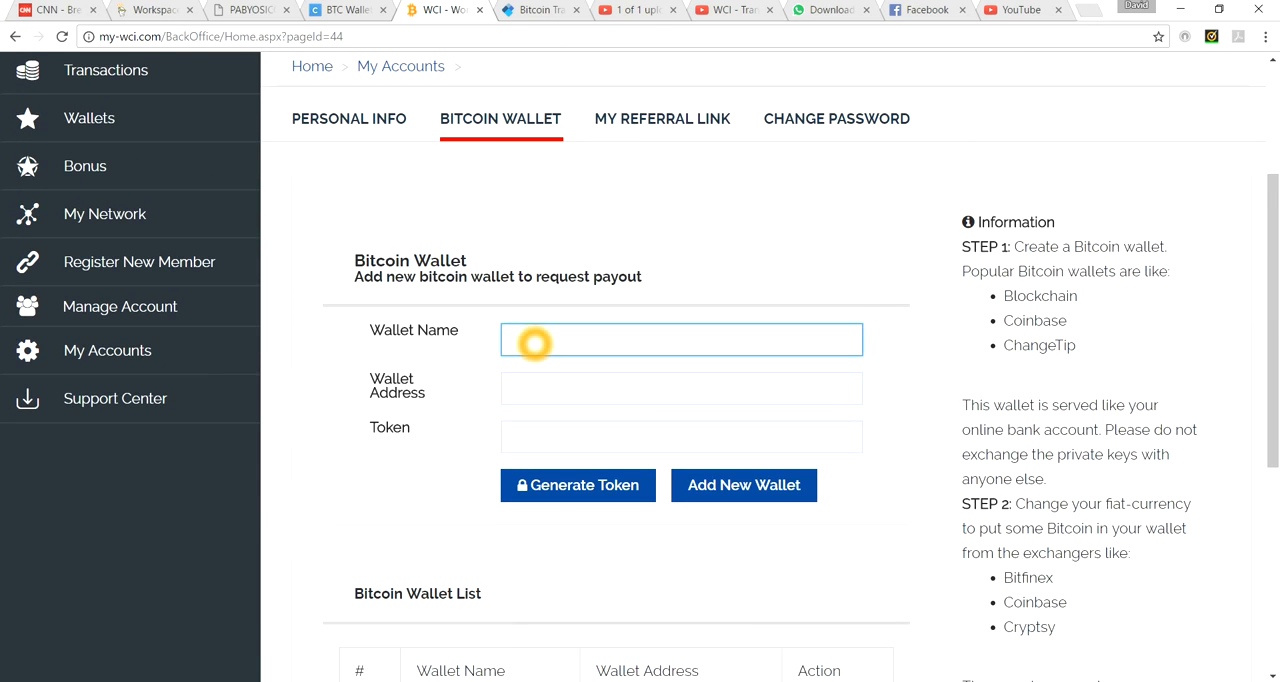
pyautogui.write('Coinbase')
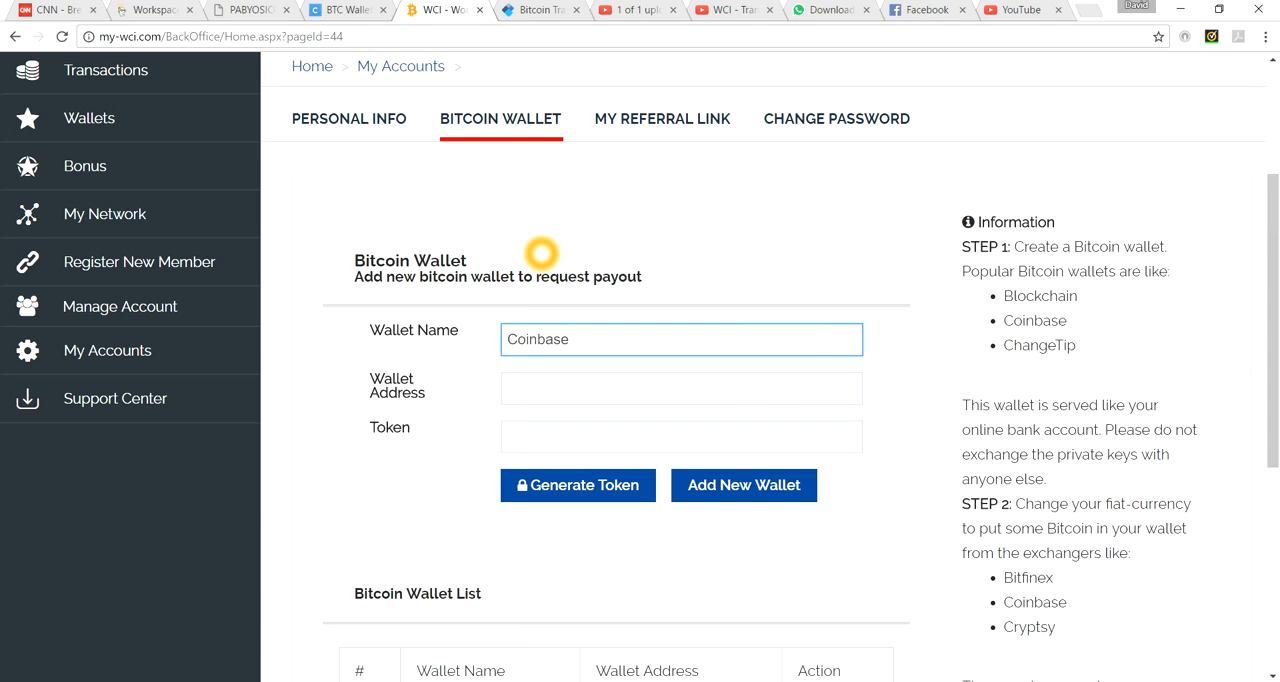
pyautogui.click(680, 339)
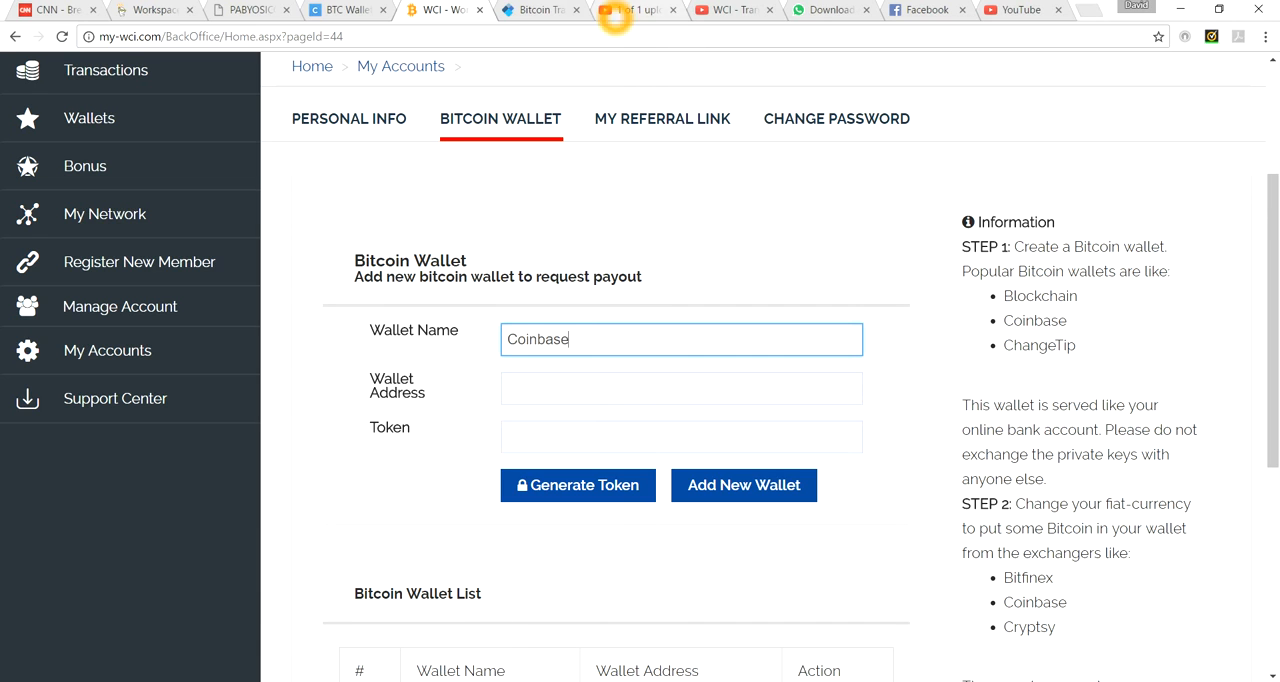
# Switch to Coinbase and go to its list of accounts.
pyautogui.click(347, 10)
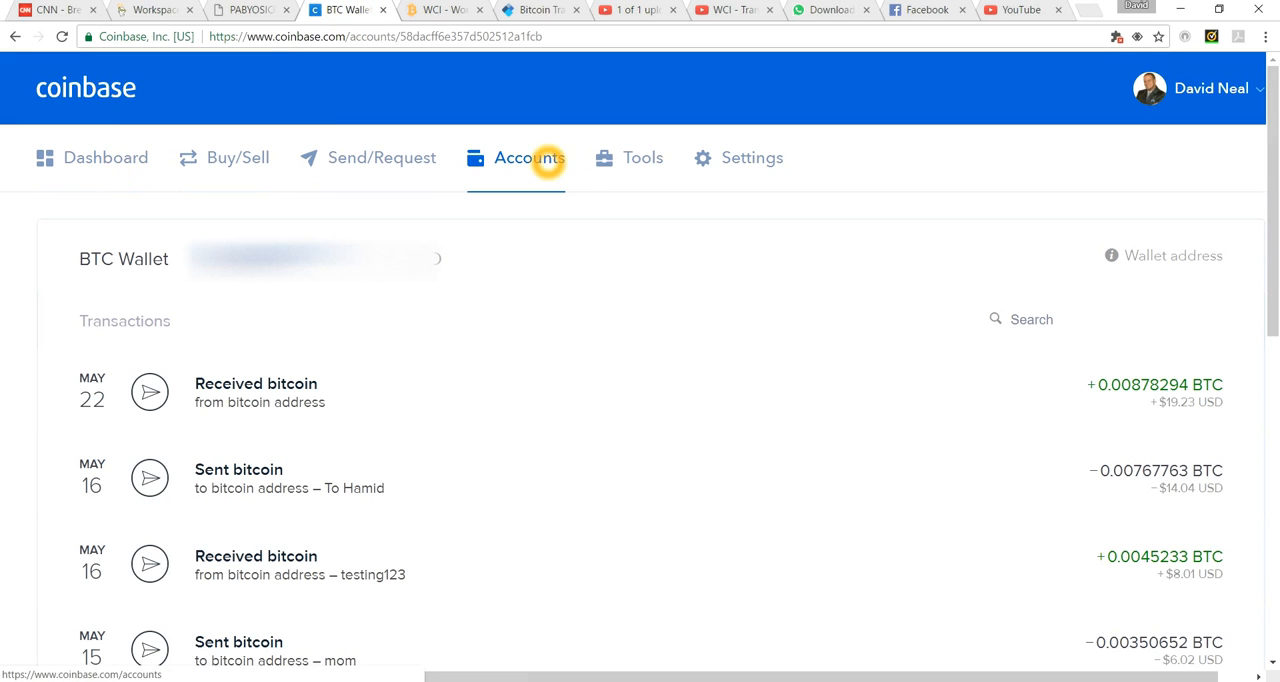
pyautogui.moveTo(413, 318)
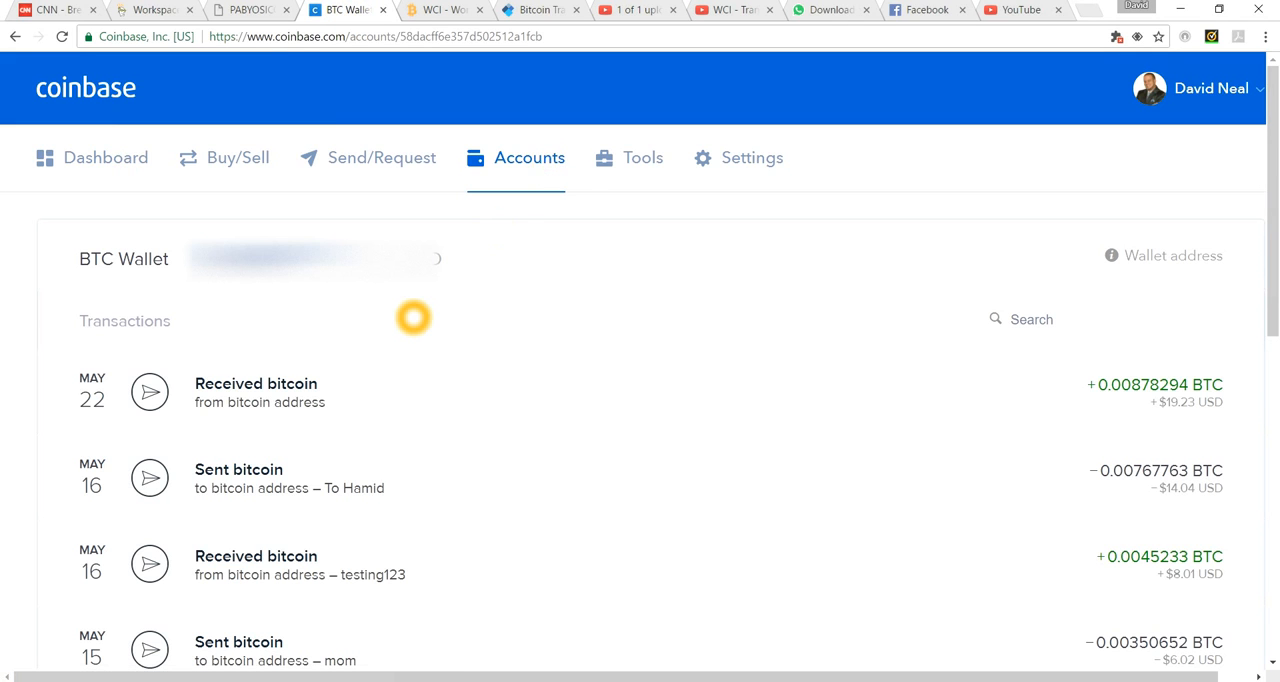
pyautogui.click(105, 157)
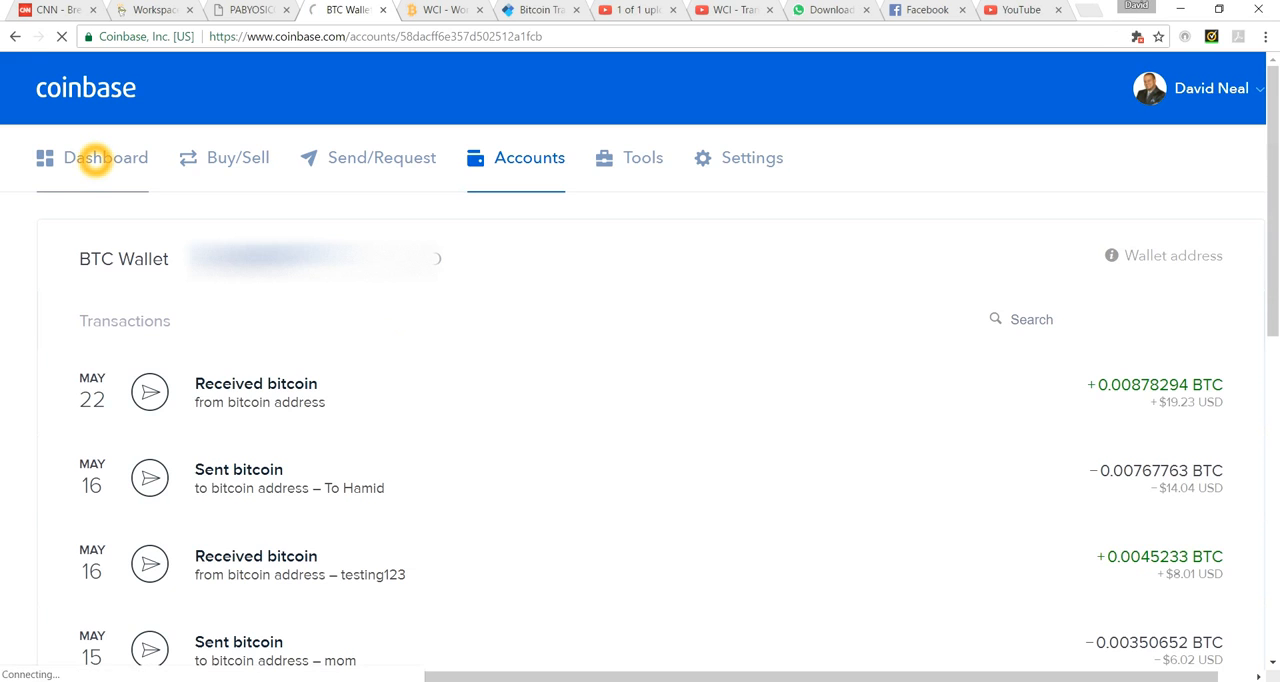
pyautogui.click(105, 157)
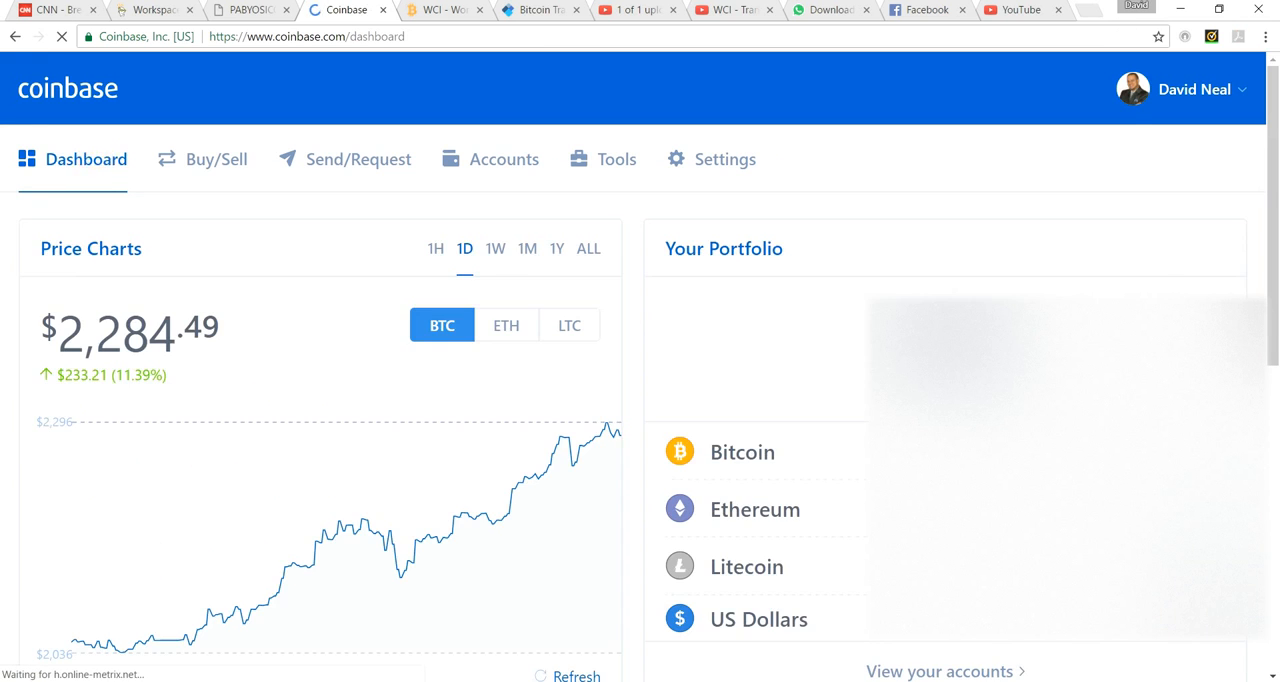
pyautogui.click(503, 159)
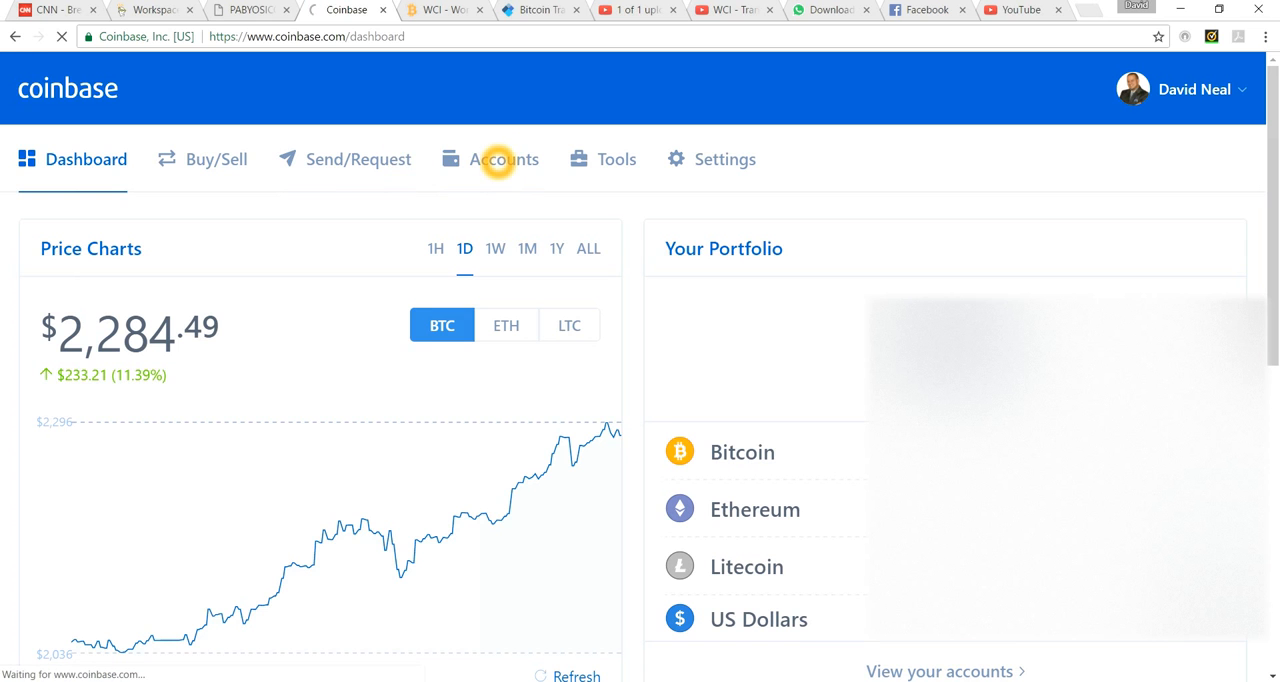
pyautogui.click(503, 159)
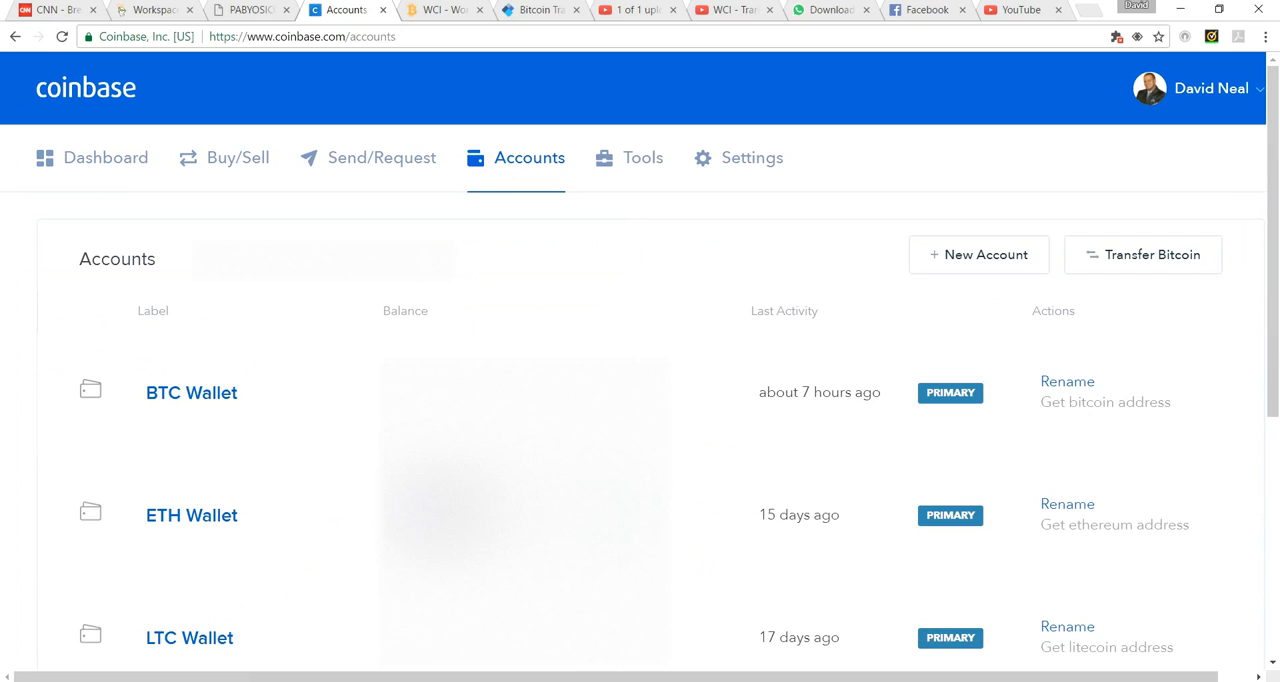
# Open the BTC Wallet account with its transaction history.
pyautogui.click(191, 392)
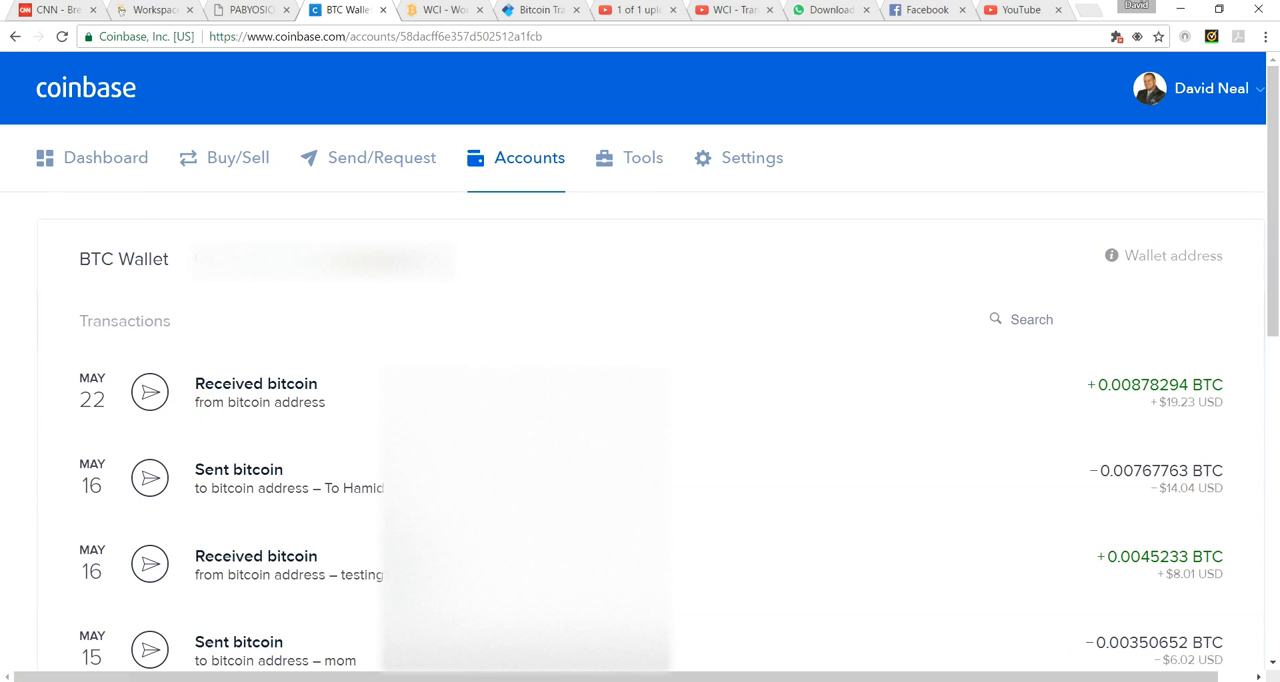
pyautogui.click(15, 36)
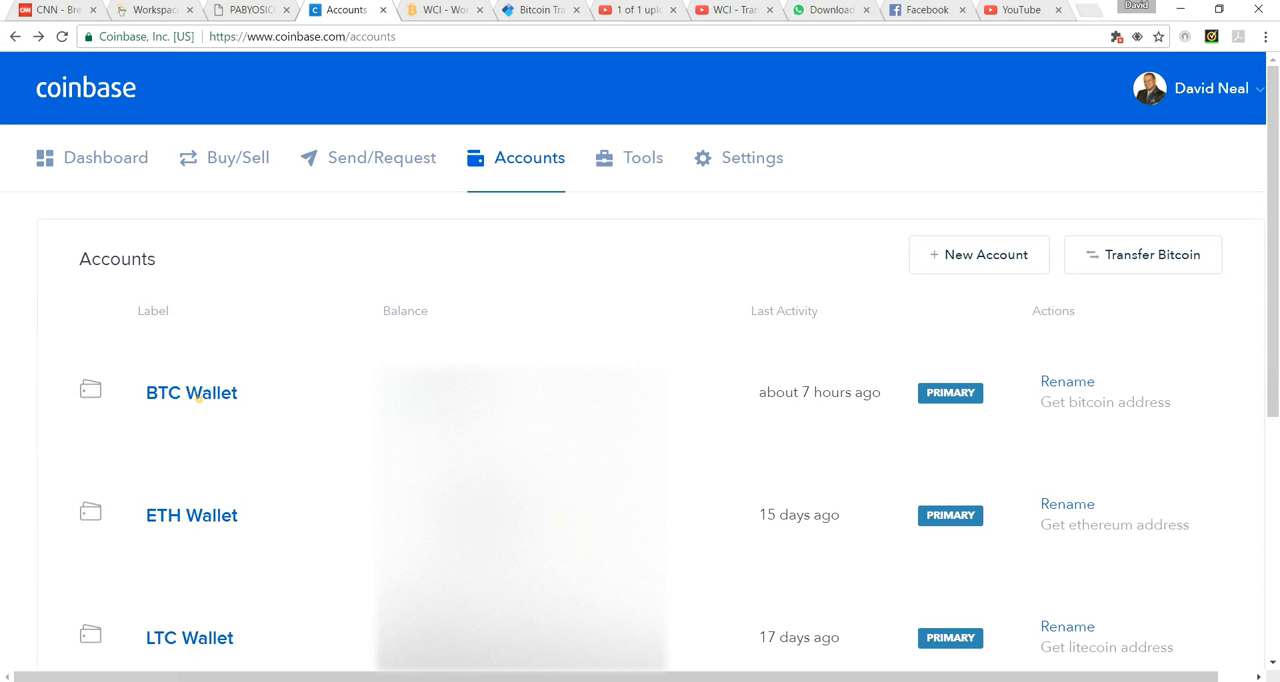
pyautogui.click(191, 392)
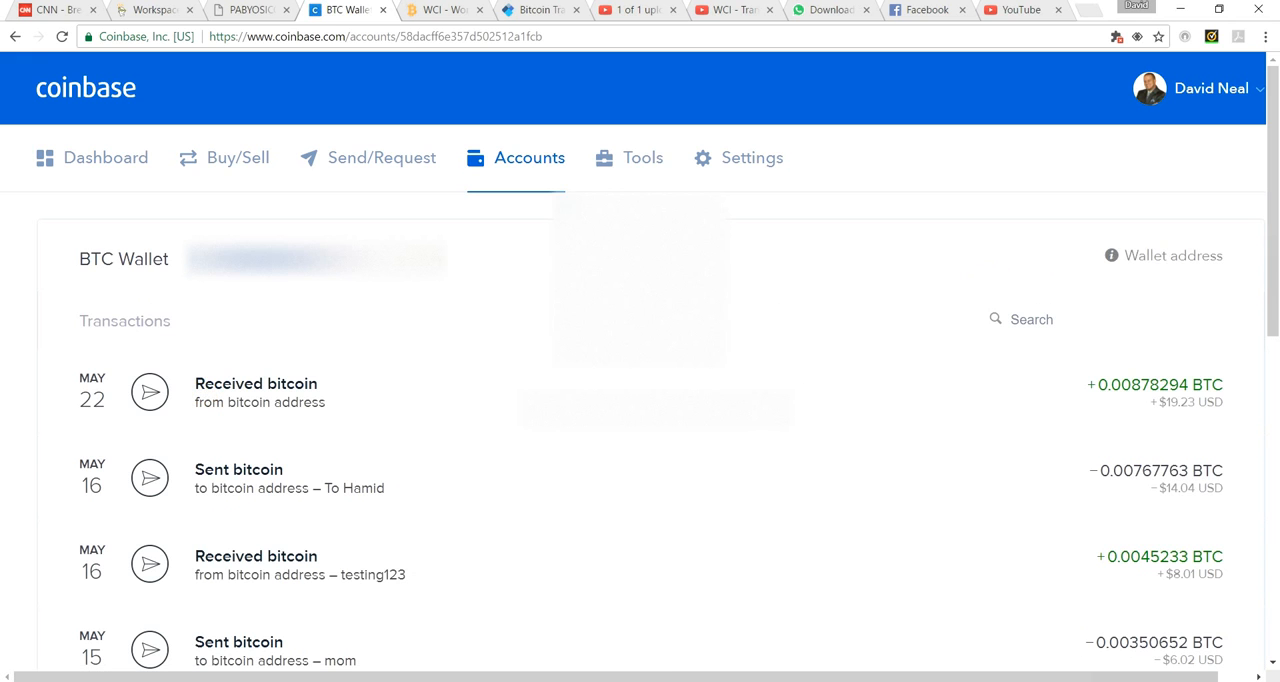
# Show the BTC Wallet's bitcoin address and select the whole address for copying.
pyautogui.click(1172, 255)
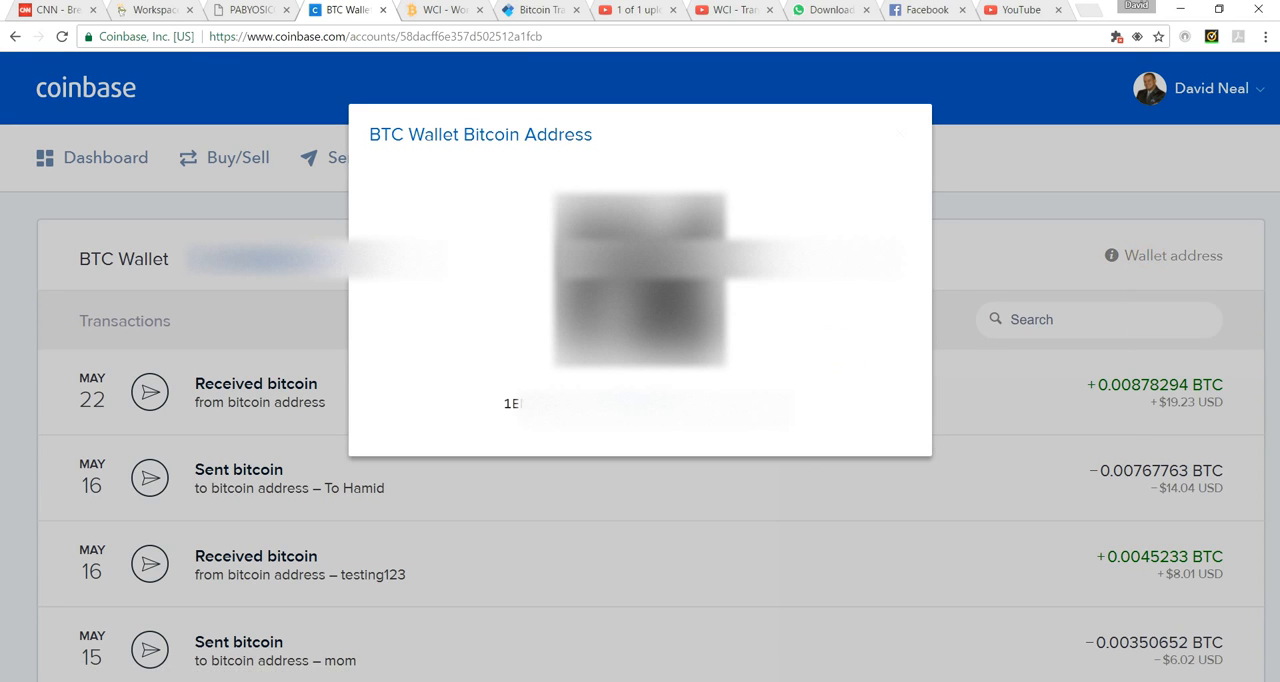
pyautogui.tripleClick(650, 404)
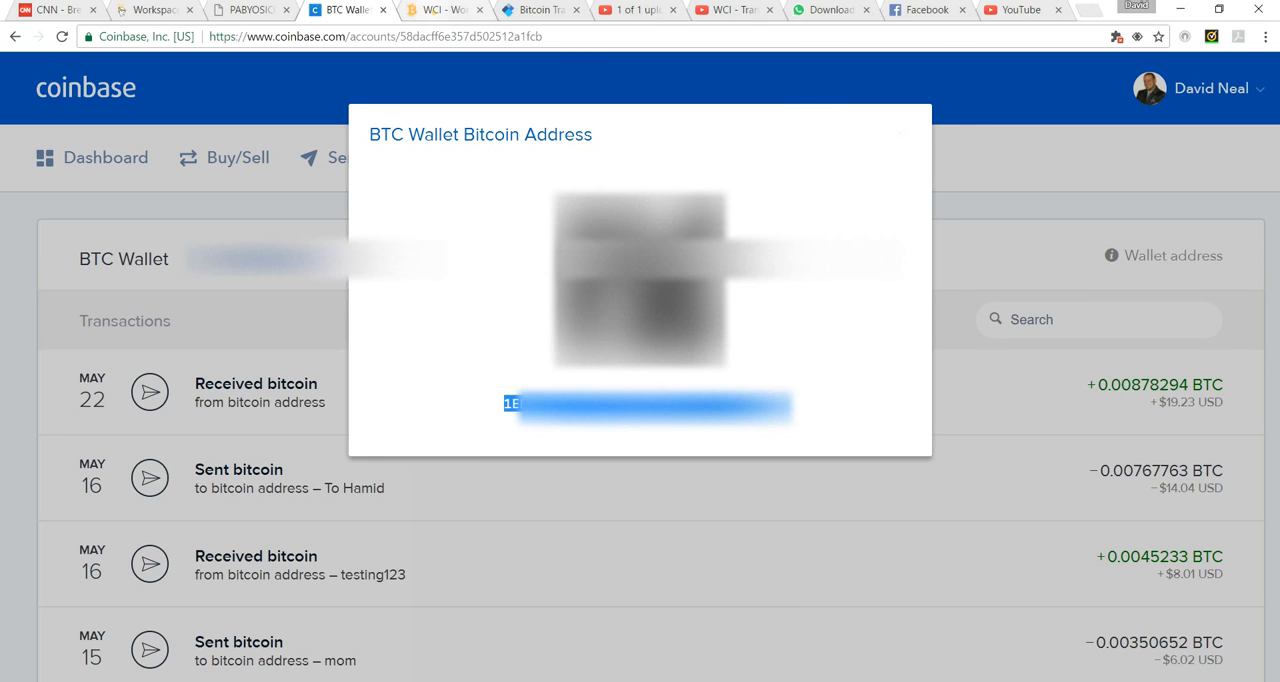
# Paste the Coinbase bitcoin address into Wallet Address and generate a token.
pyautogui.click(440, 9)
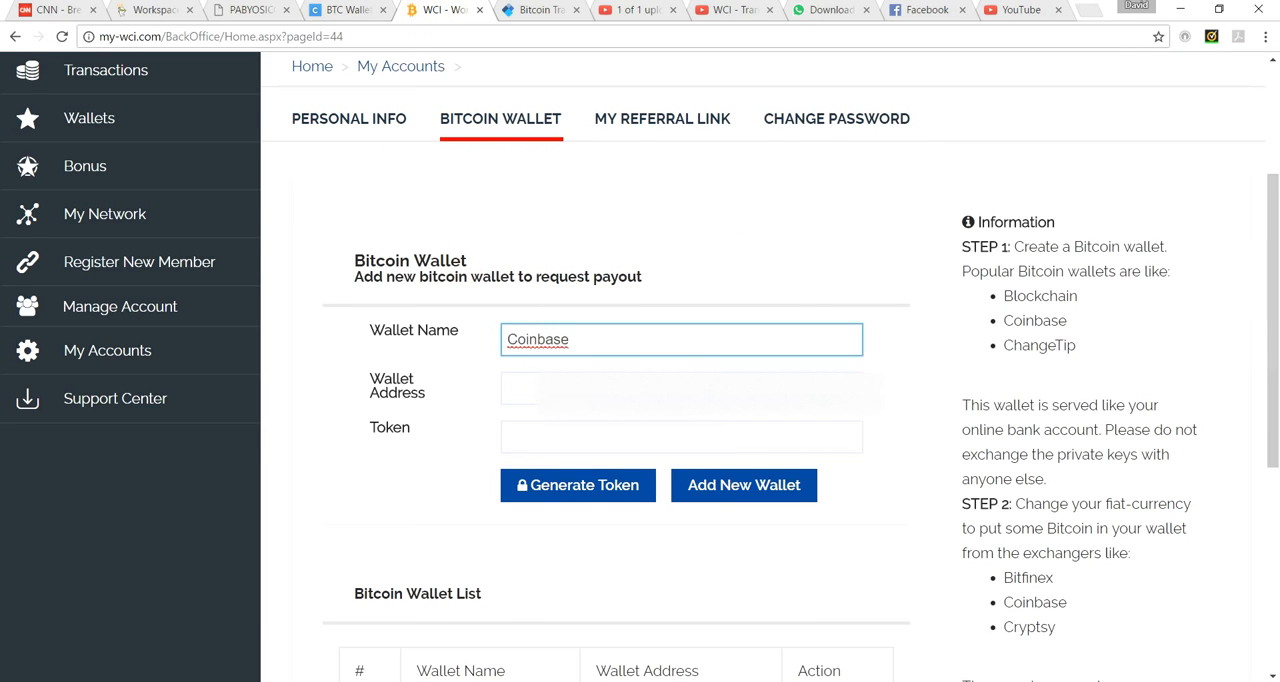
pyautogui.write('1EN')
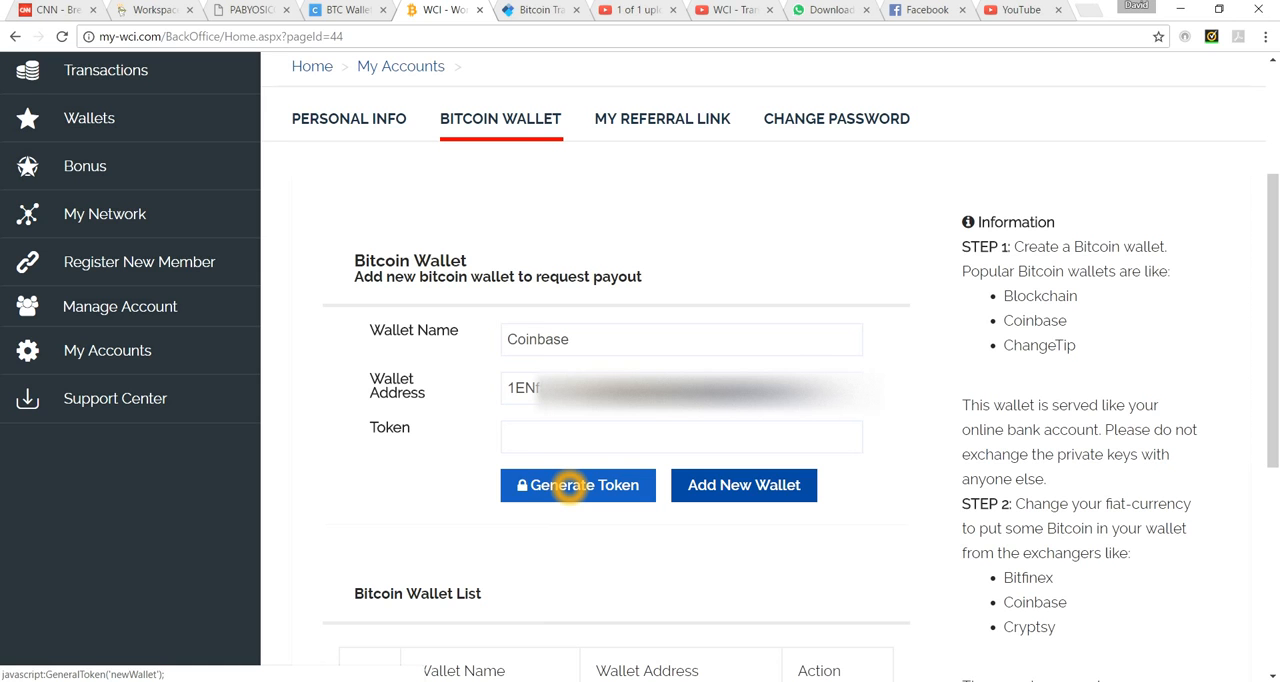
pyautogui.click(150, 9)
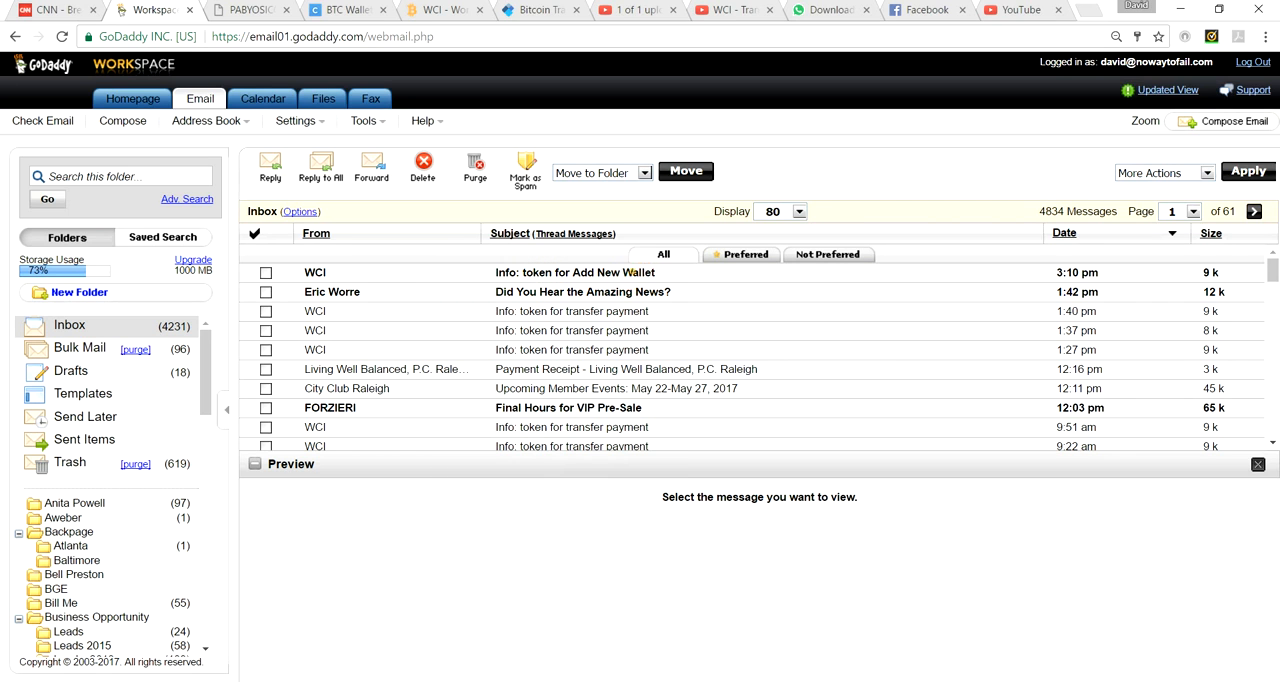
pyautogui.click(570, 272)
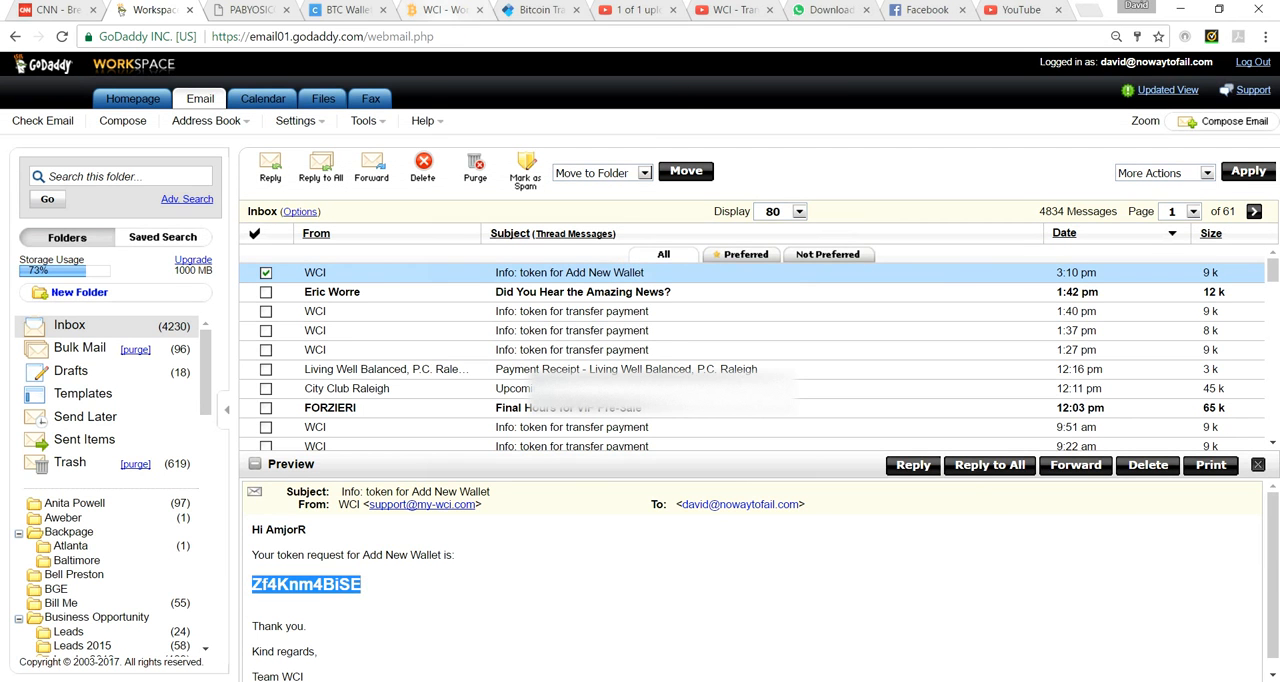
pyautogui.click(443, 9)
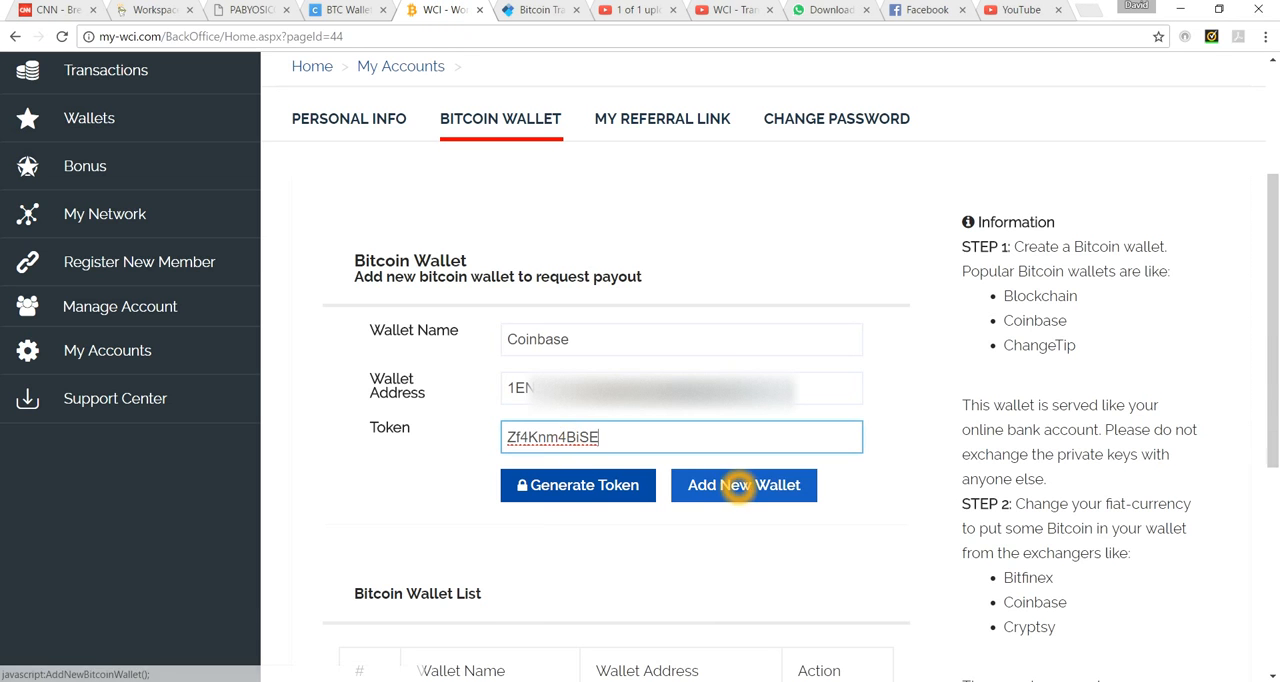
# Add the Coinbase wallet with the emailed token and view it in the Bitcoin Wallet List.
pyautogui.click(743, 485)
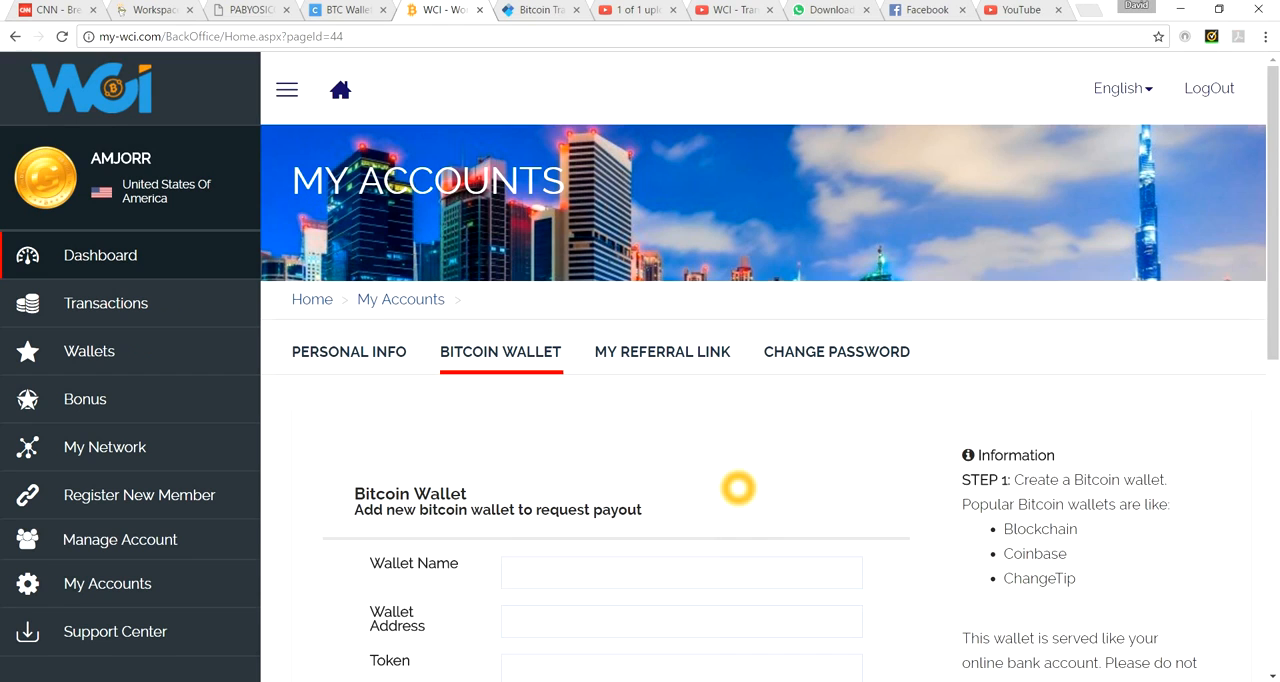
pyautogui.scroll(-3)
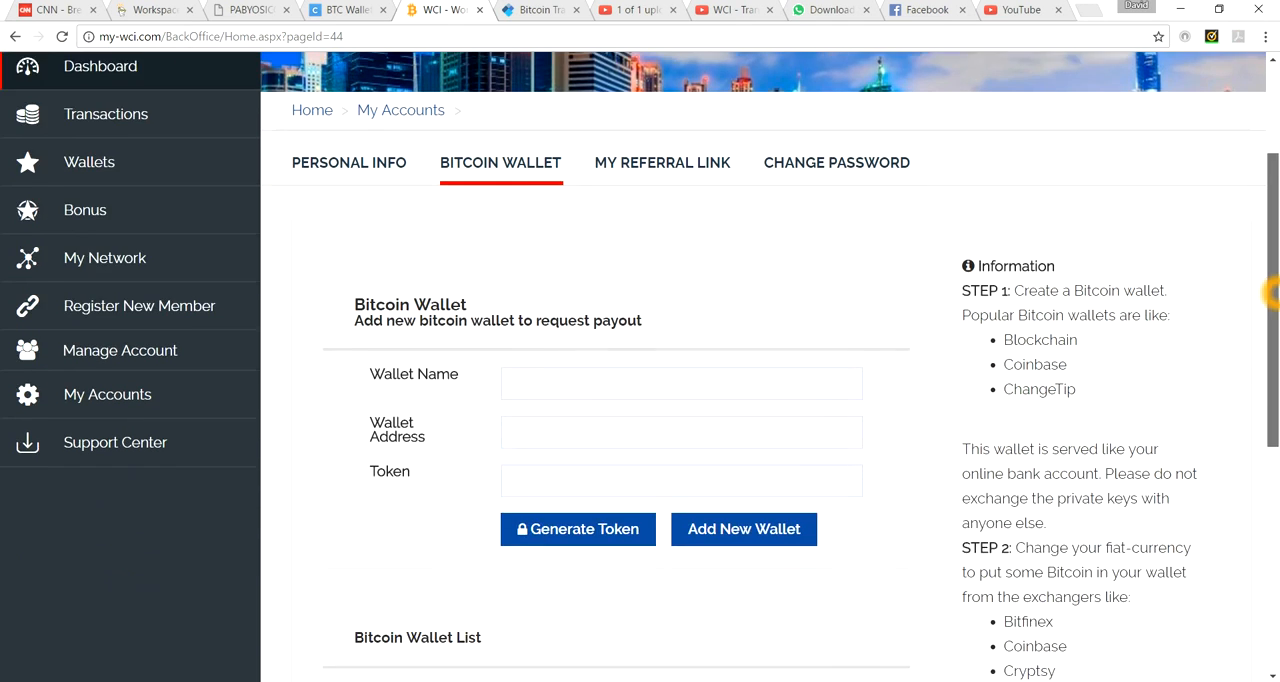
pyautogui.scroll(-3)
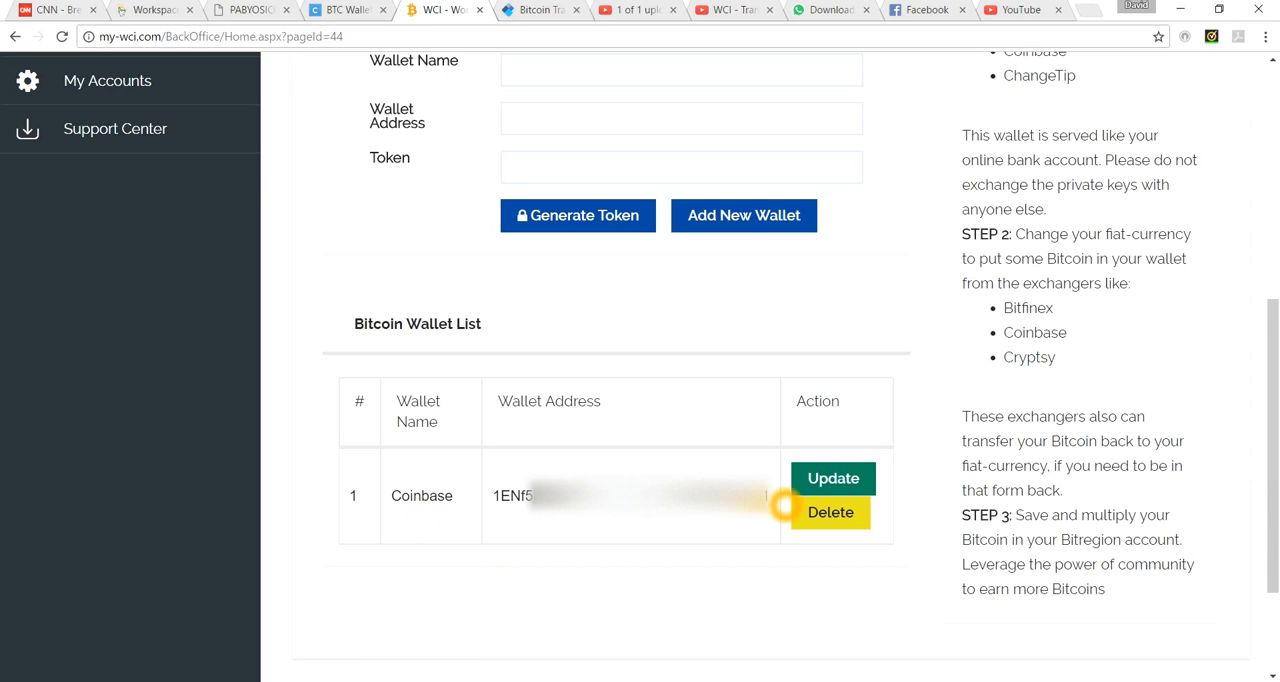
pyautogui.moveTo(850, 597)
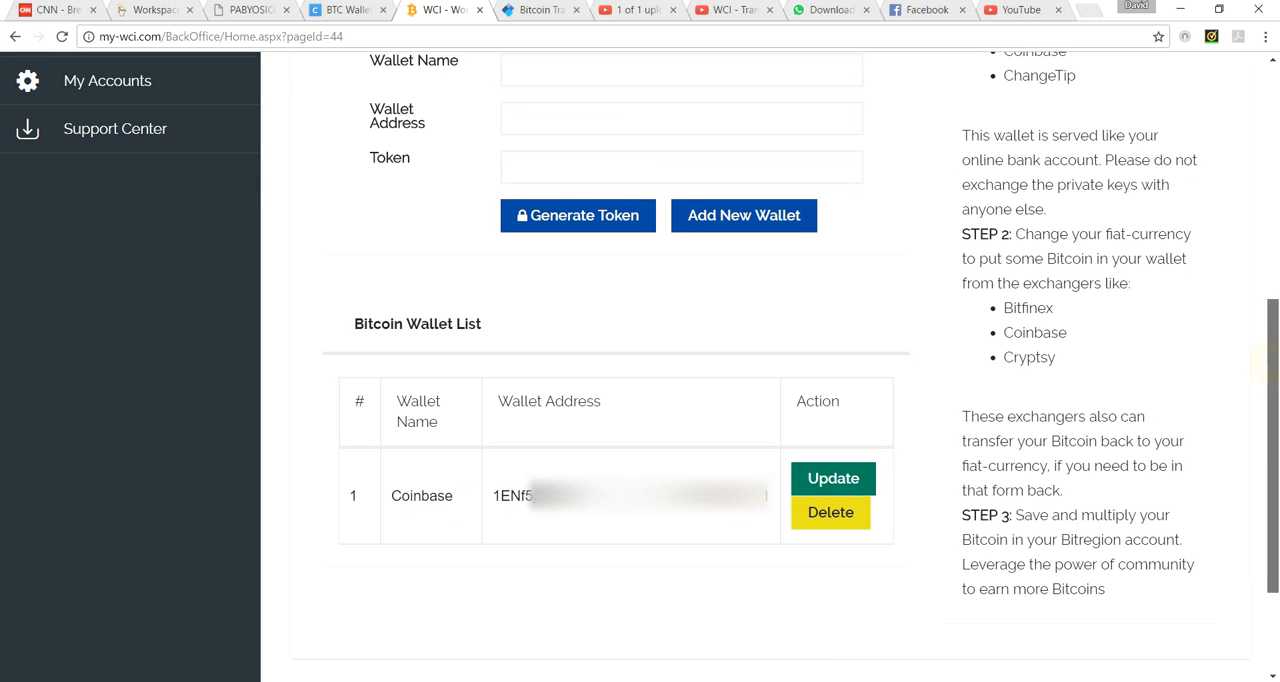
pyautogui.scroll(3)
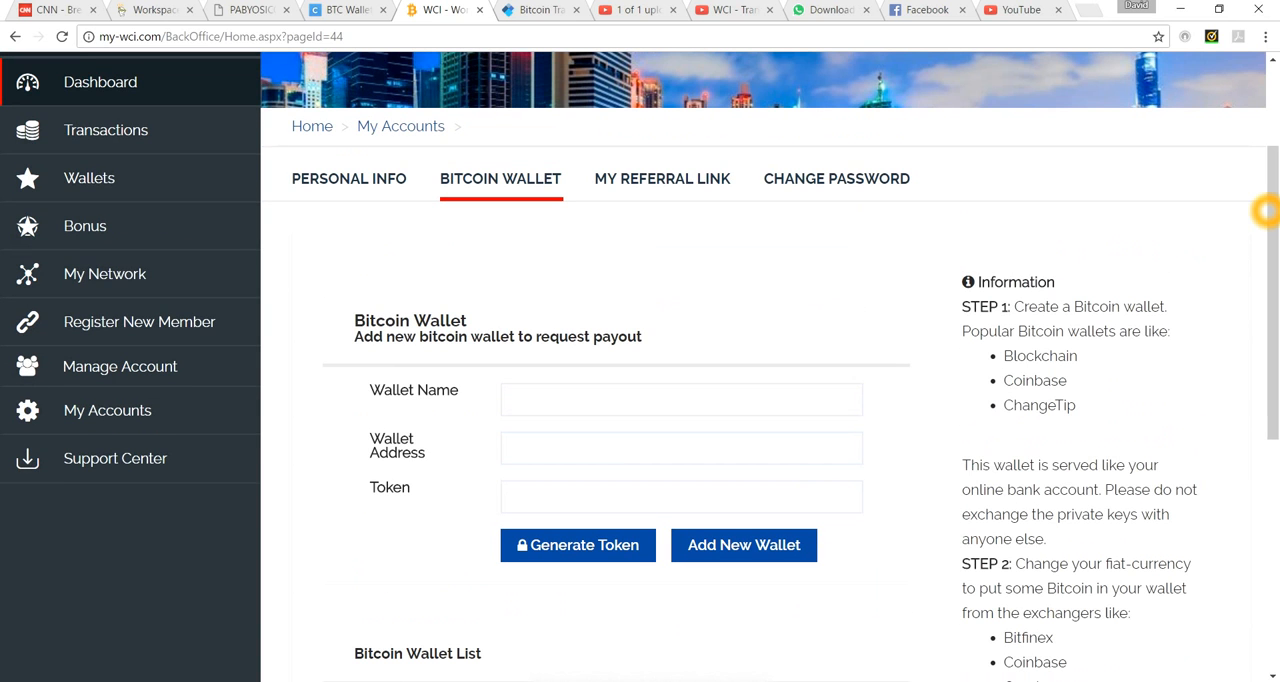